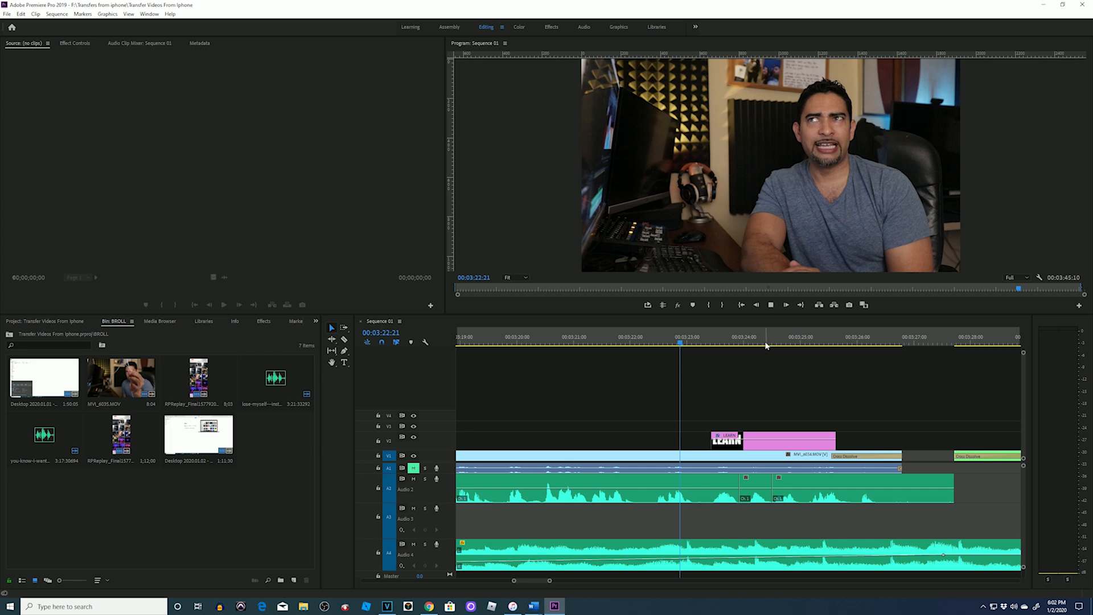
Step: Preview the sequence, then add an empty text graphic layer on V4 at the playhead
click(793, 343)
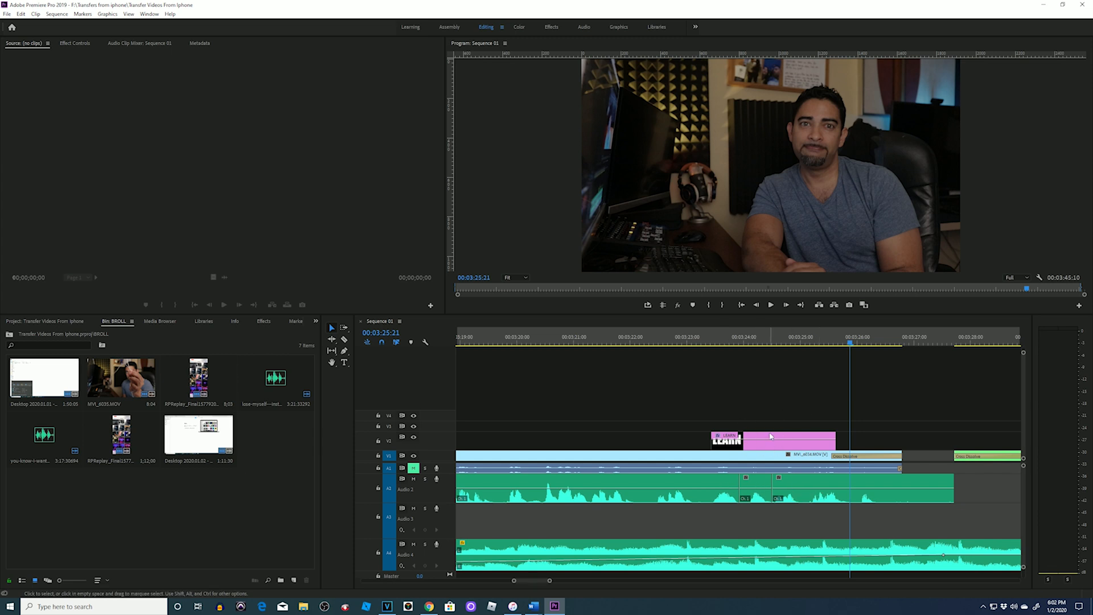
key(alt+e)
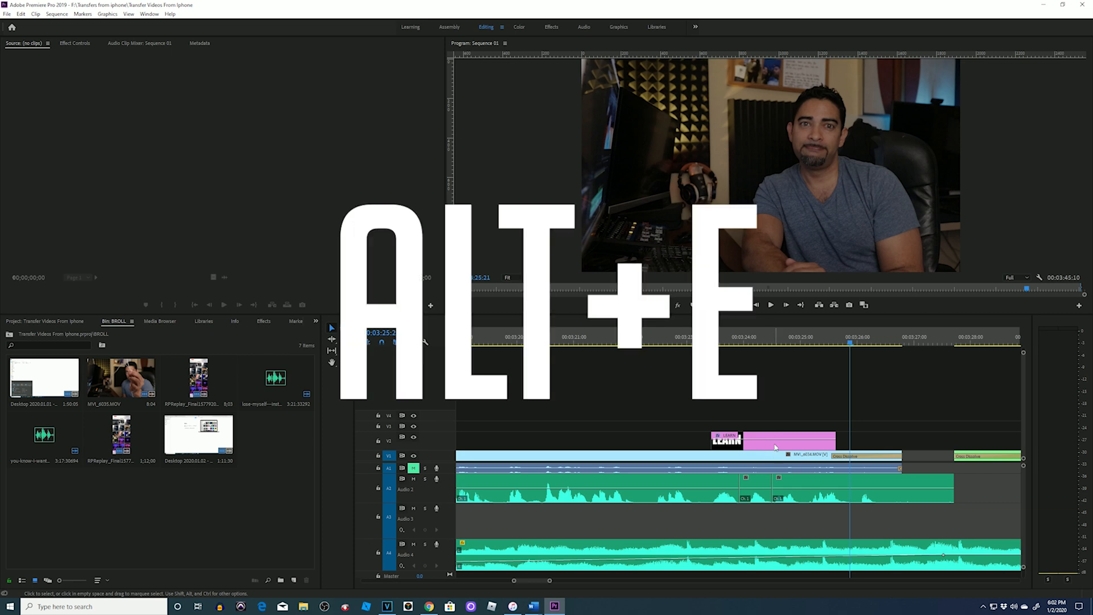
key(alt+e)
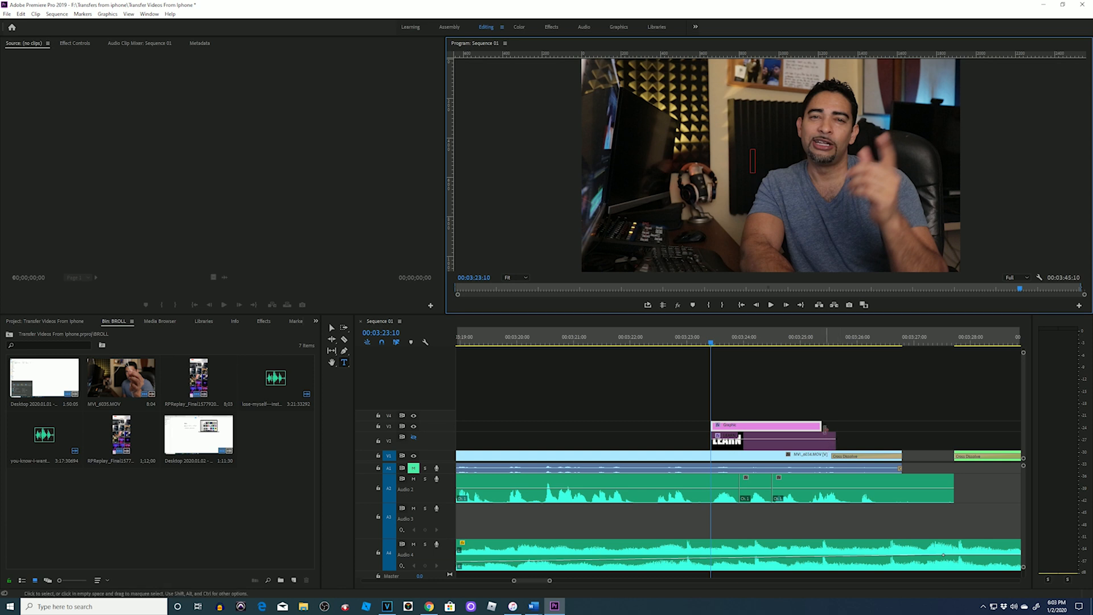
Step: Place a LEARN text box in the Program Monitor and scale it up in white Impact to fill the frame
click(822, 425)
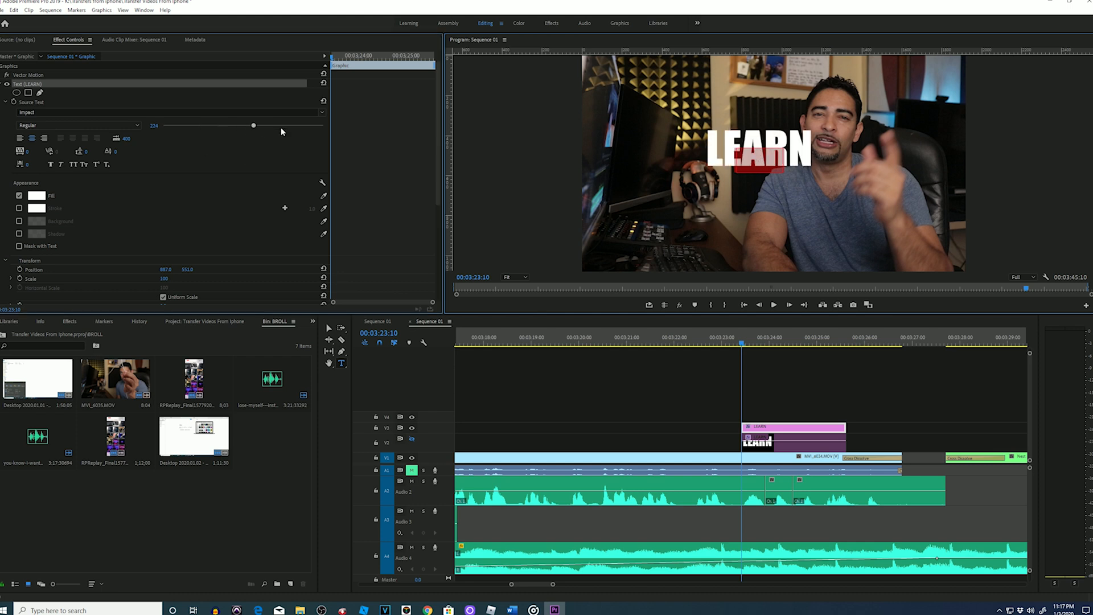
drag(253, 125, 155, 128)
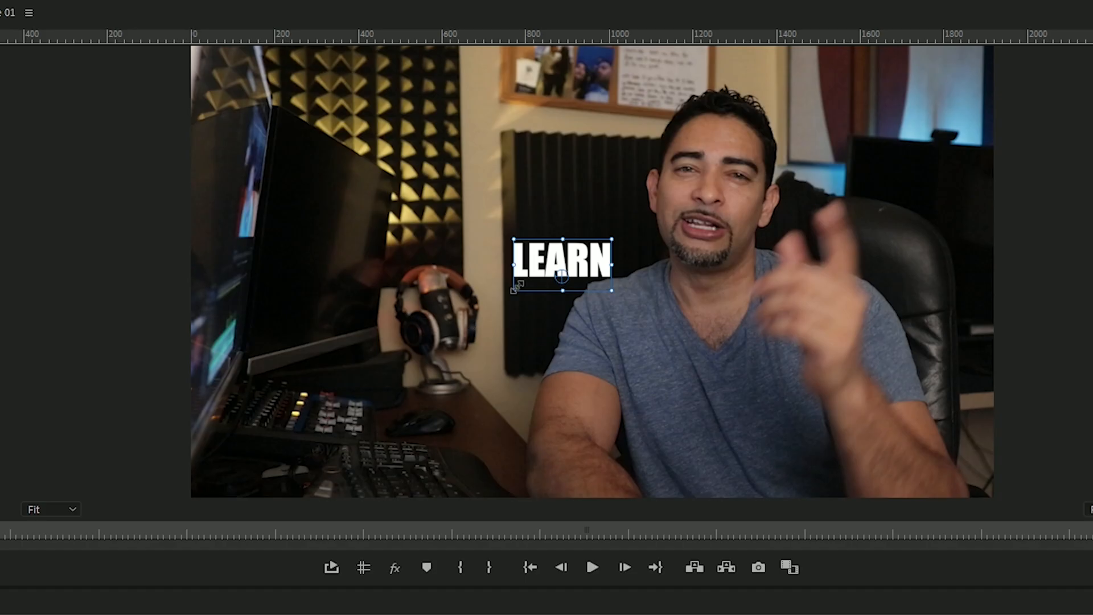
drag(562, 262, 579, 296)
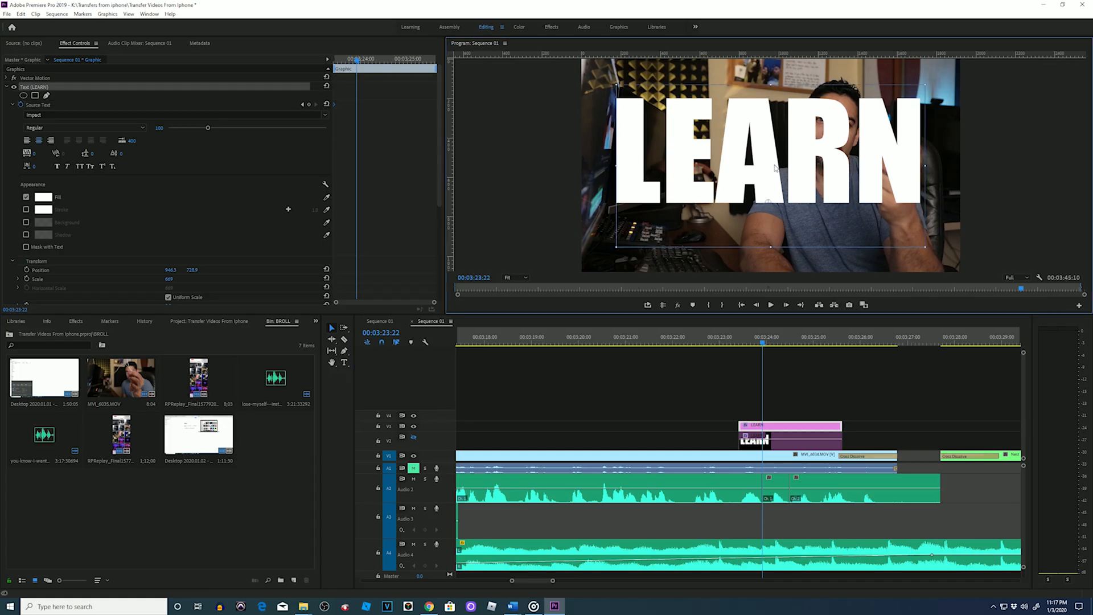
Step: Keyframe the Source Text so the title retypes from LEARN to DO and then SHARE
click(344, 363)
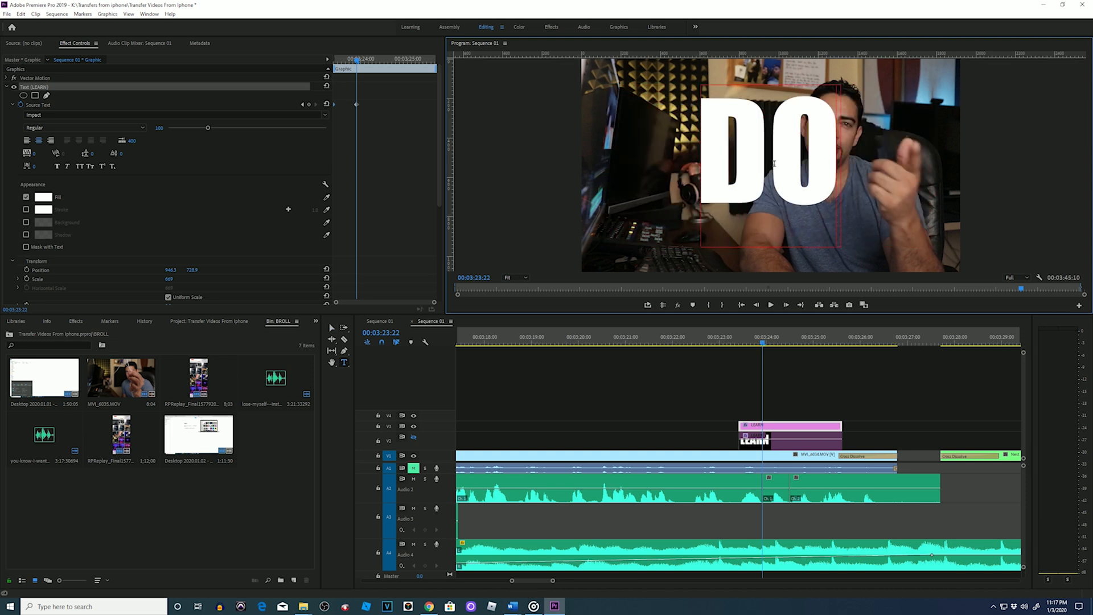
mouse_move(362, 113)
text(SHARE)
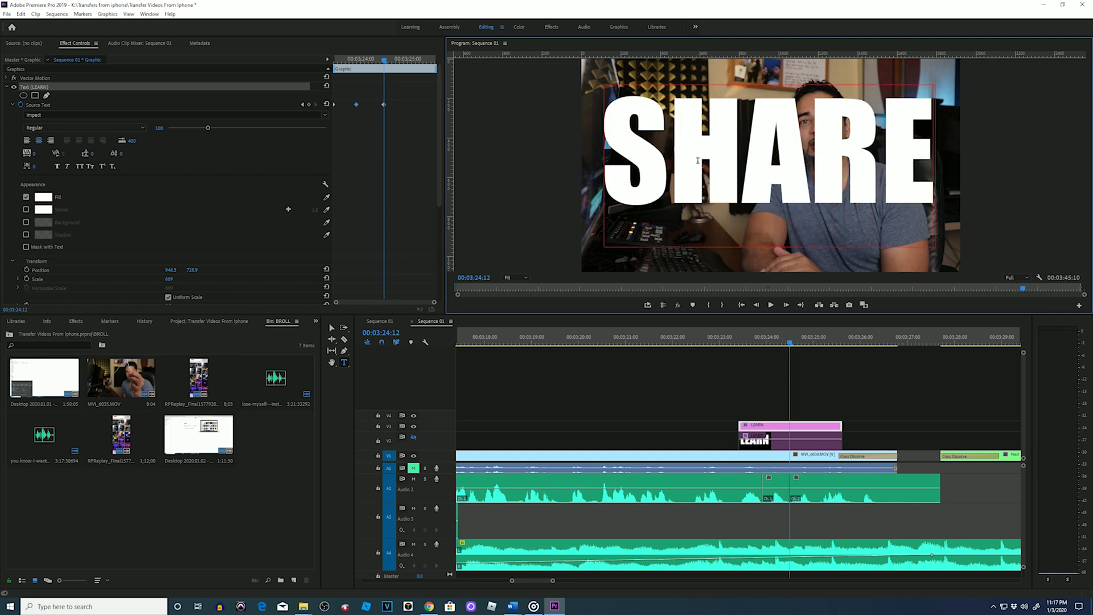
mouse_move(735, 339)
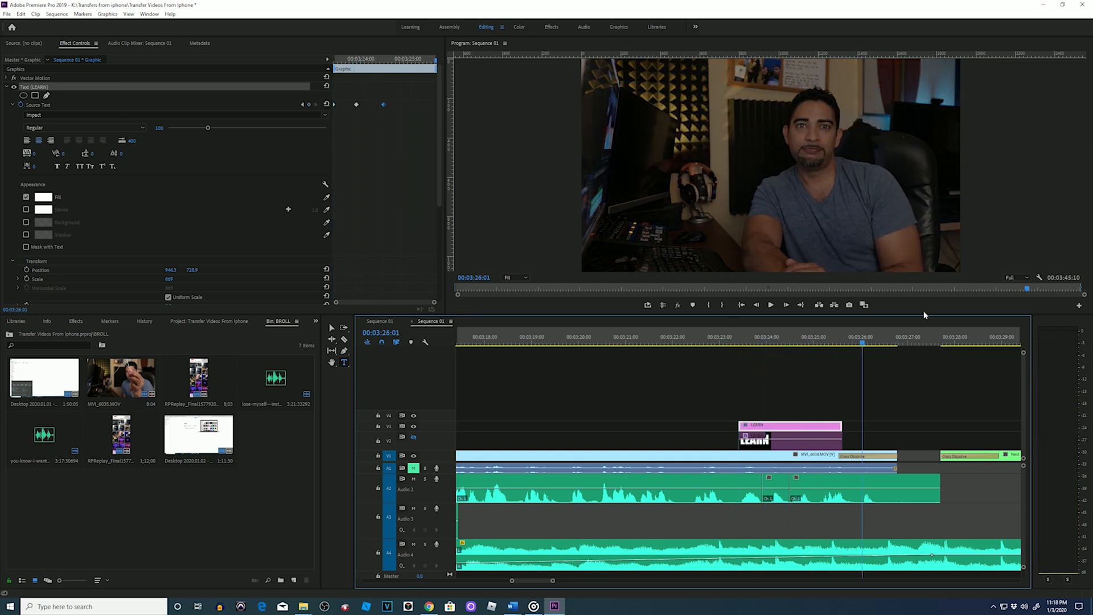
Step: Select the SHARE keyframe's text layer and set its Fill colour to dark blue
click(763, 337)
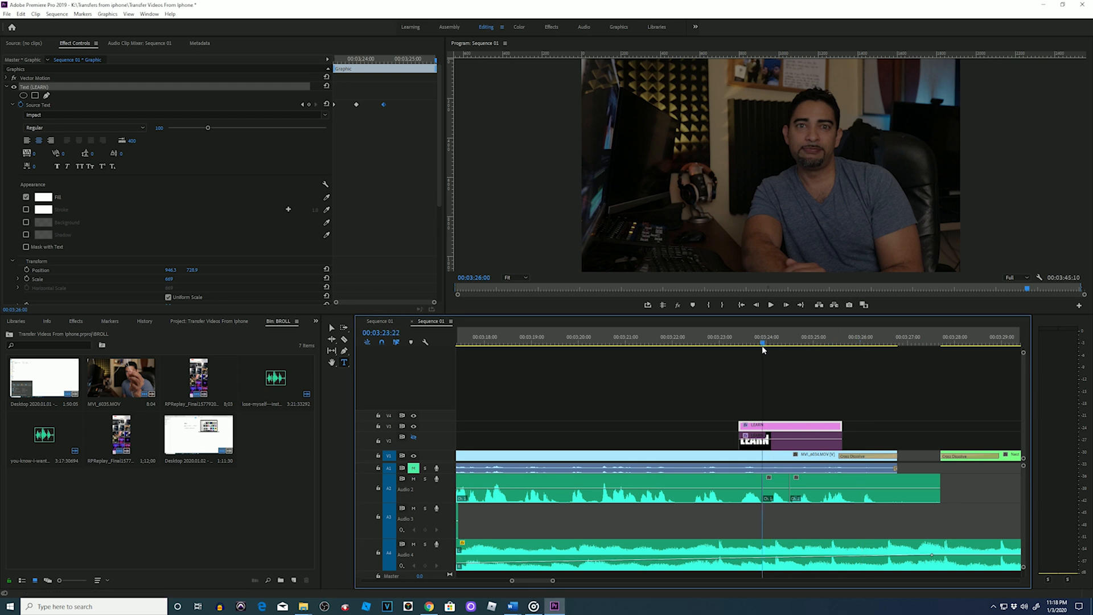
click(740, 342)
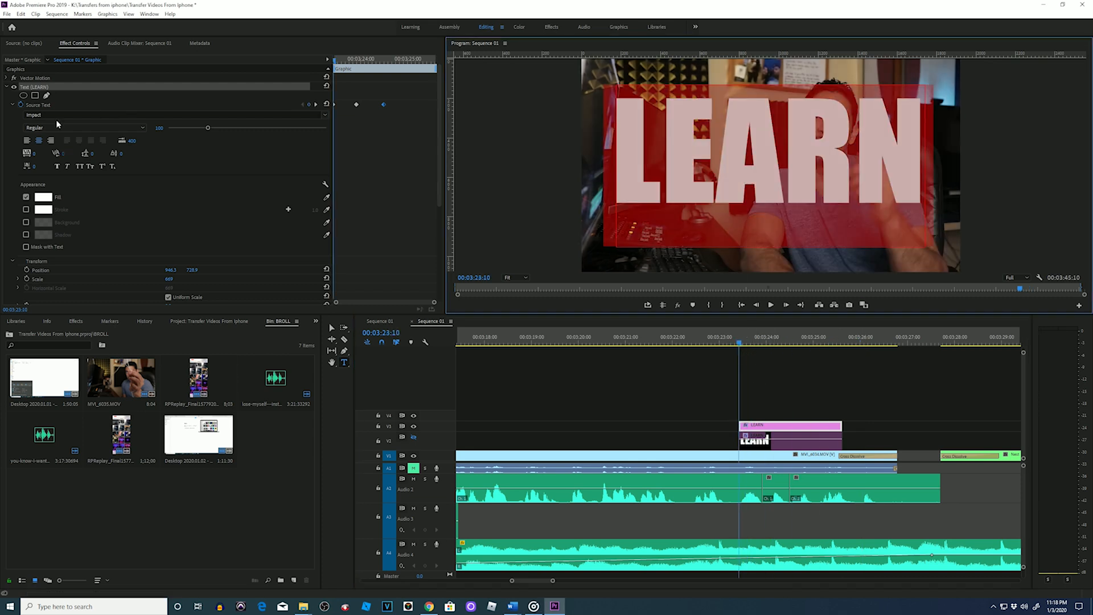
click(771, 305)
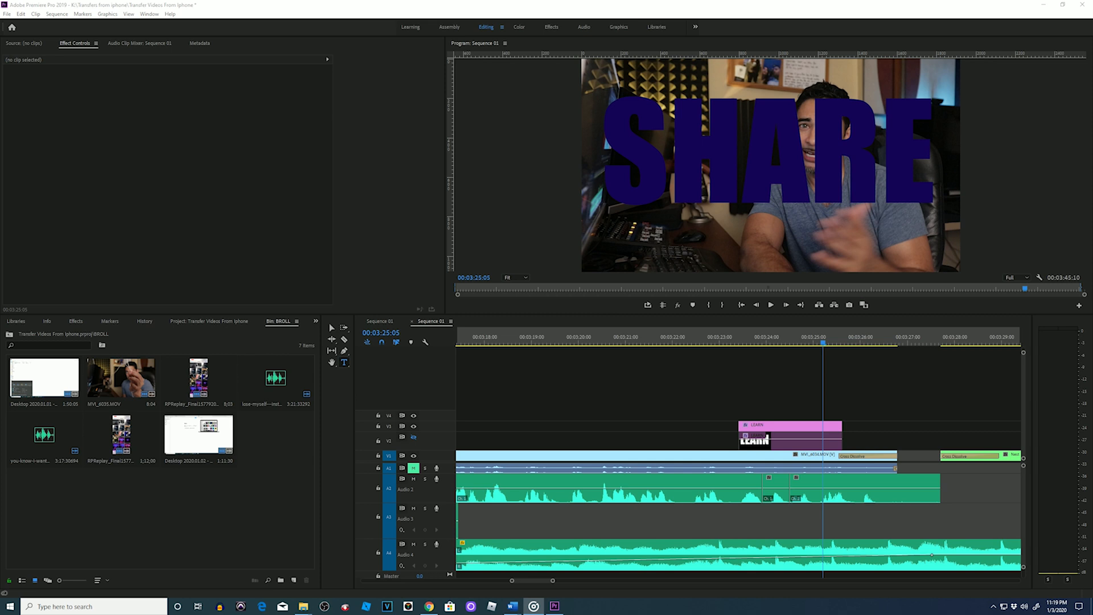
click(386, 606)
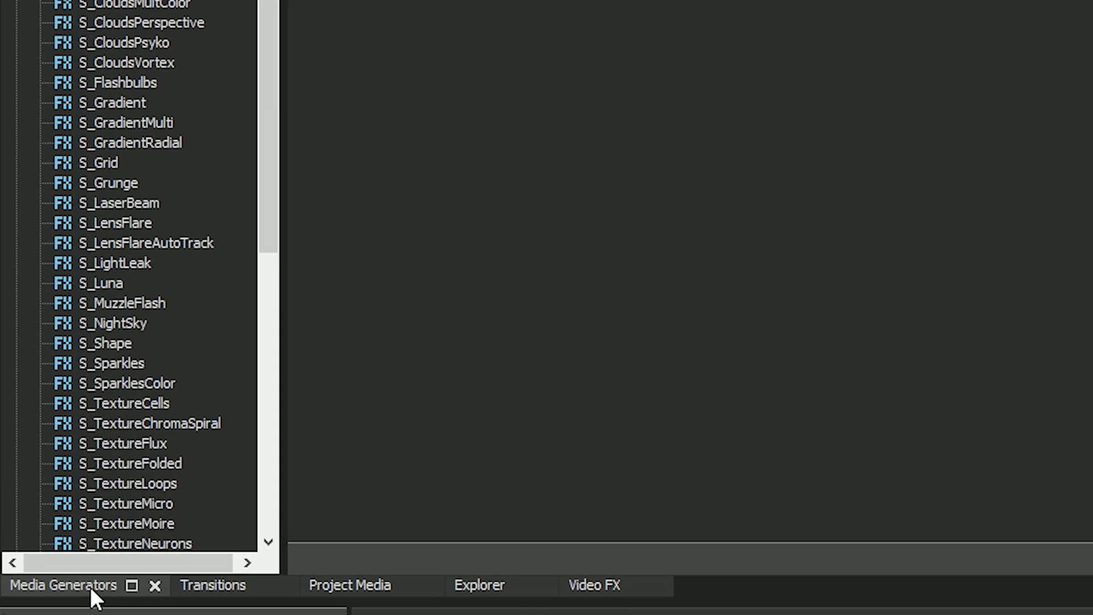
Step: Drag a (Legacy) Text generator onto a new track above Sequence 01, showing Sample Text
scroll(down, 3)
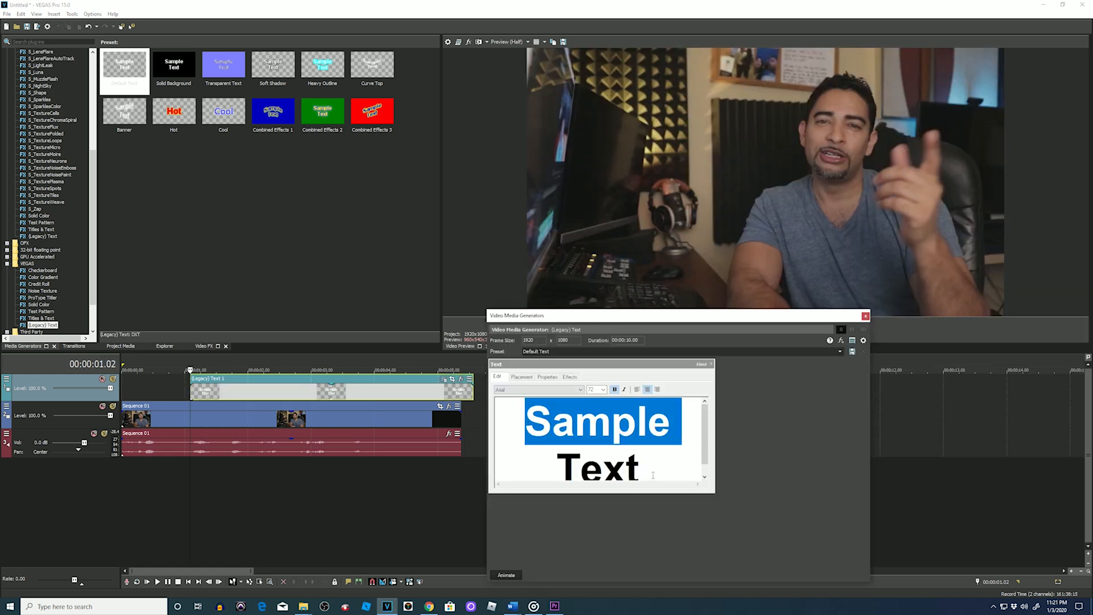
Step: Set the legacy title to LEARN, enable Animate, and keyframe the text to DO and then SHARE
text(LEARN)
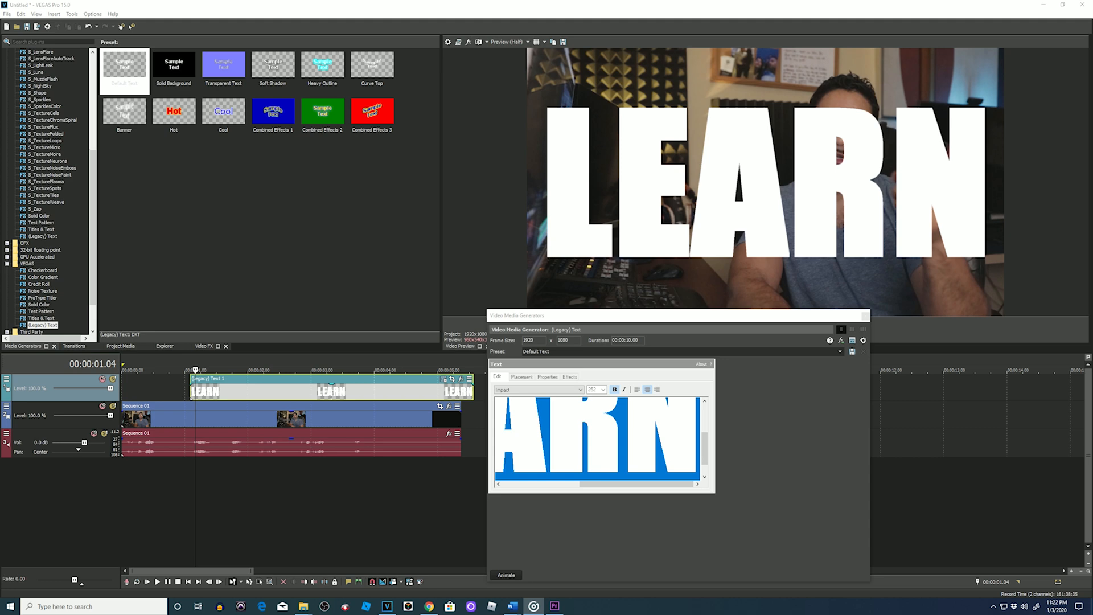
click(506, 575)
text(DO)
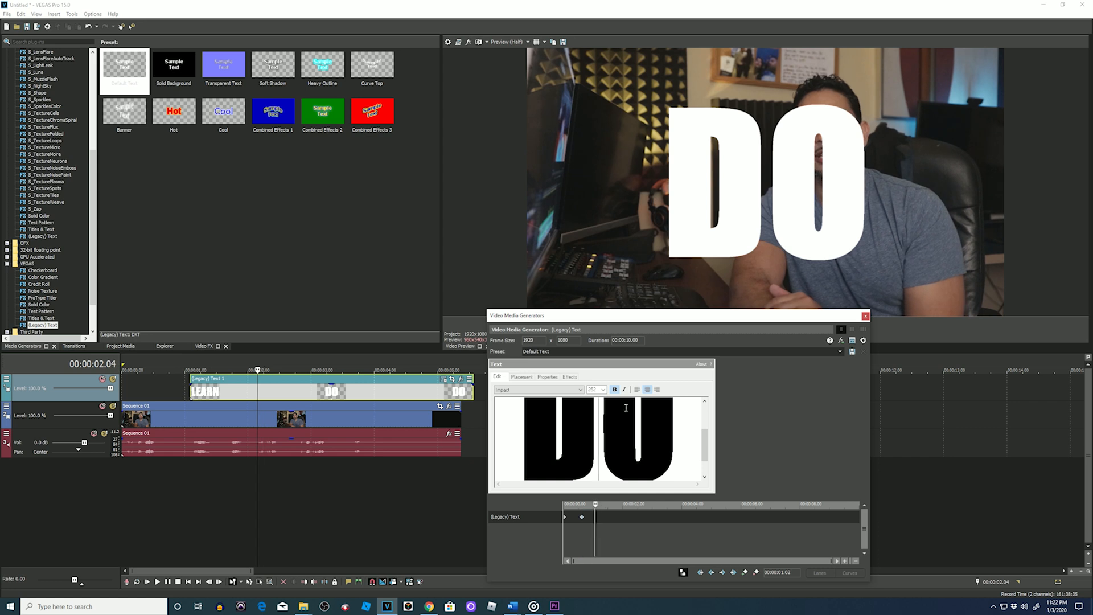
text(SHARK)
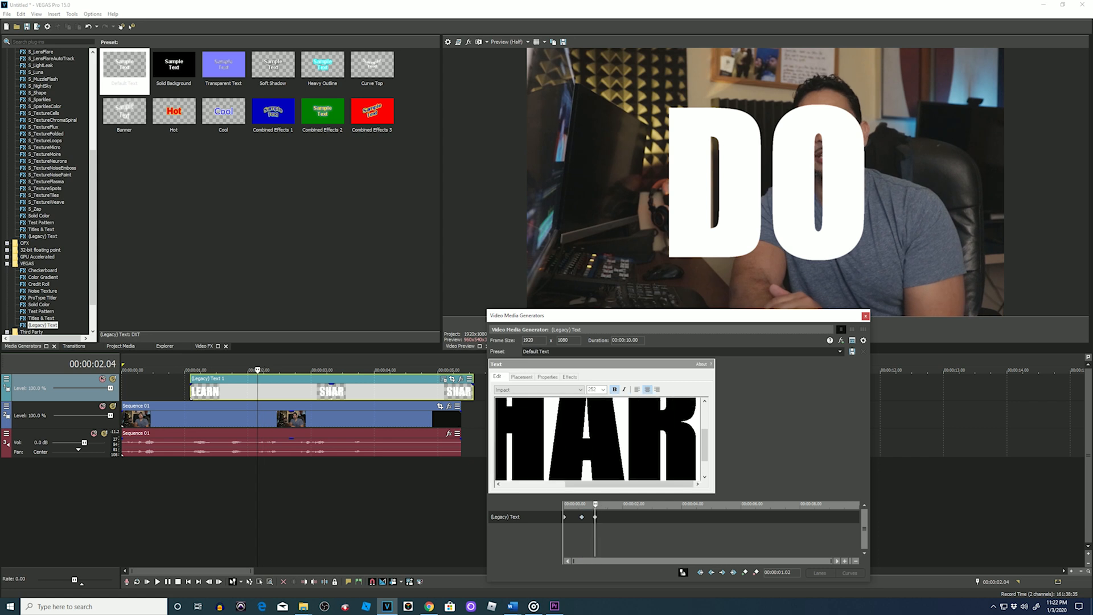